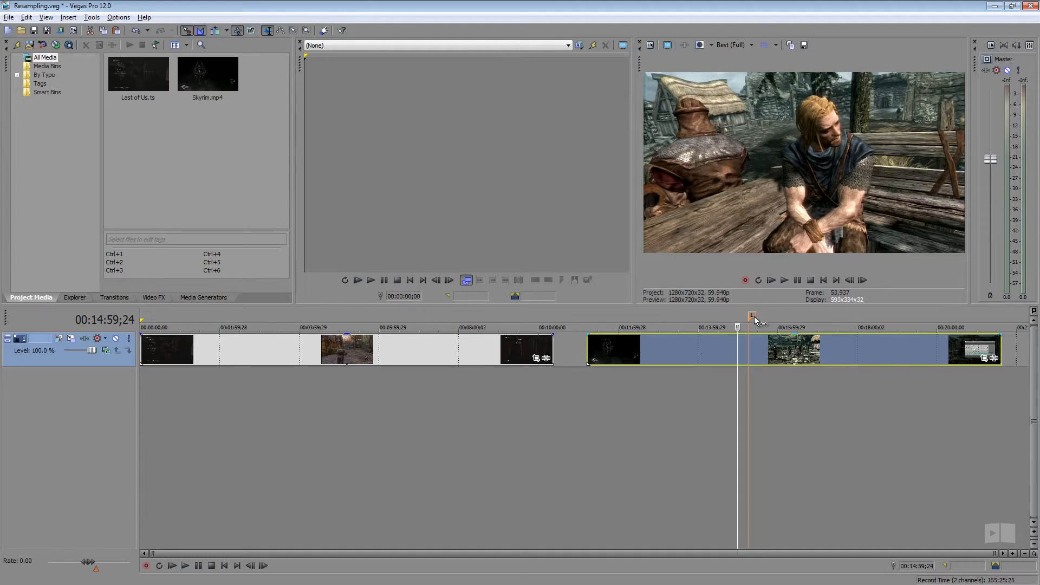
Step: Move the timeline cursor into the Skyrim event near 00:15:16;05 to reveal a ghosted frame
drag(738, 316, 748, 316)
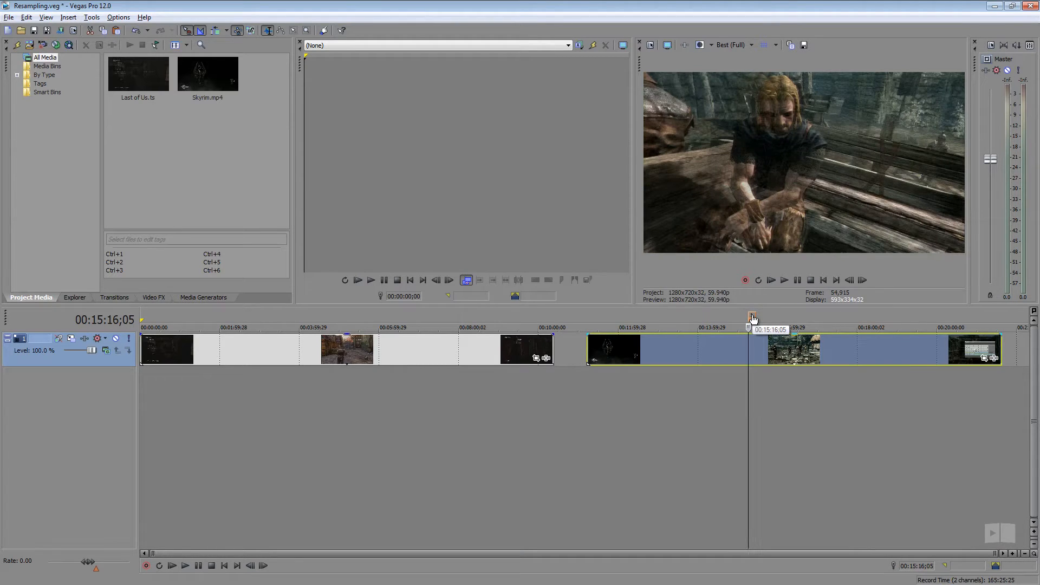
mouse_move(746, 155)
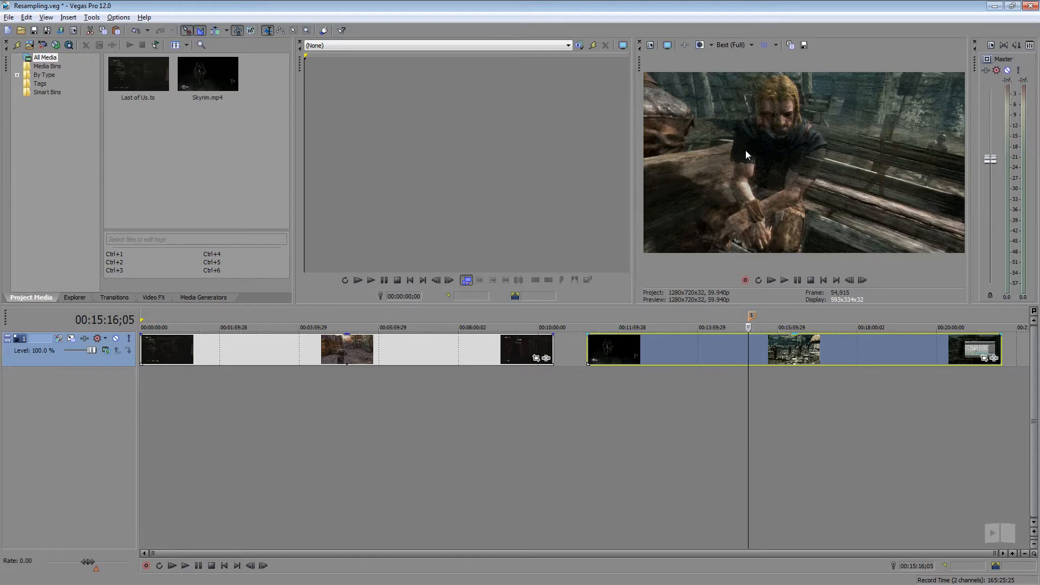
mouse_move(737, 193)
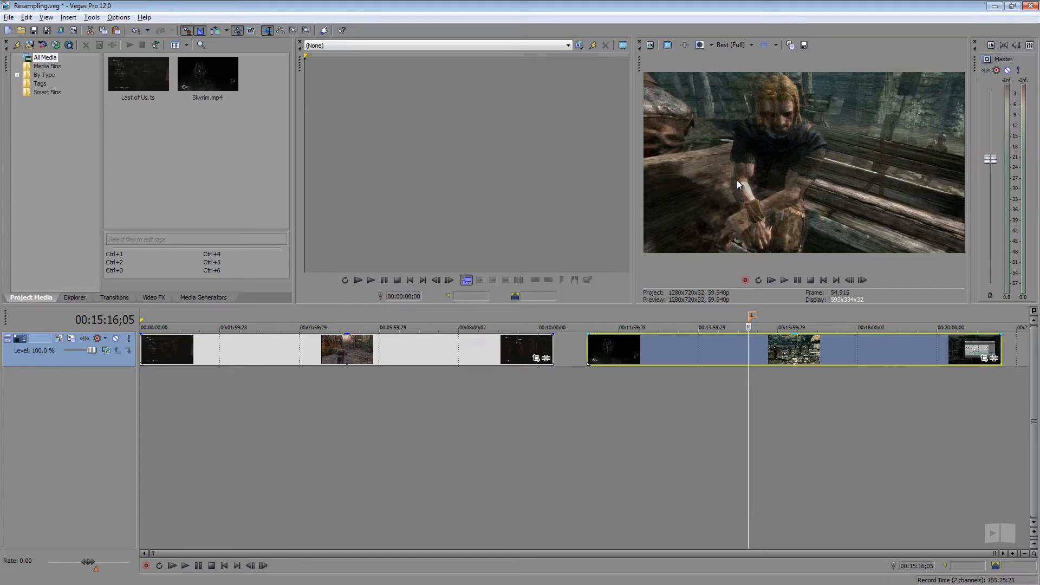
mouse_move(729, 186)
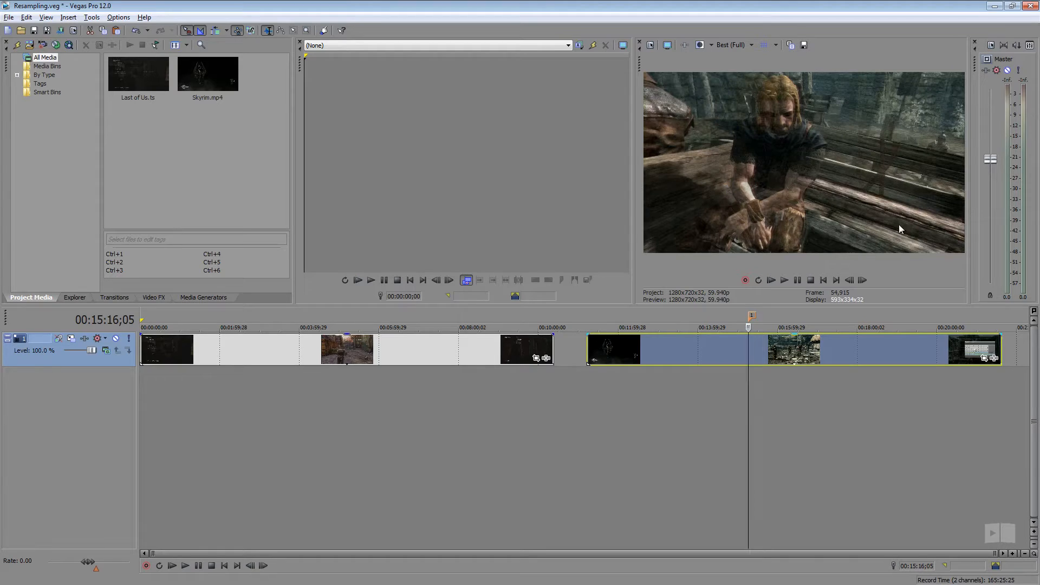
mouse_move(763, 314)
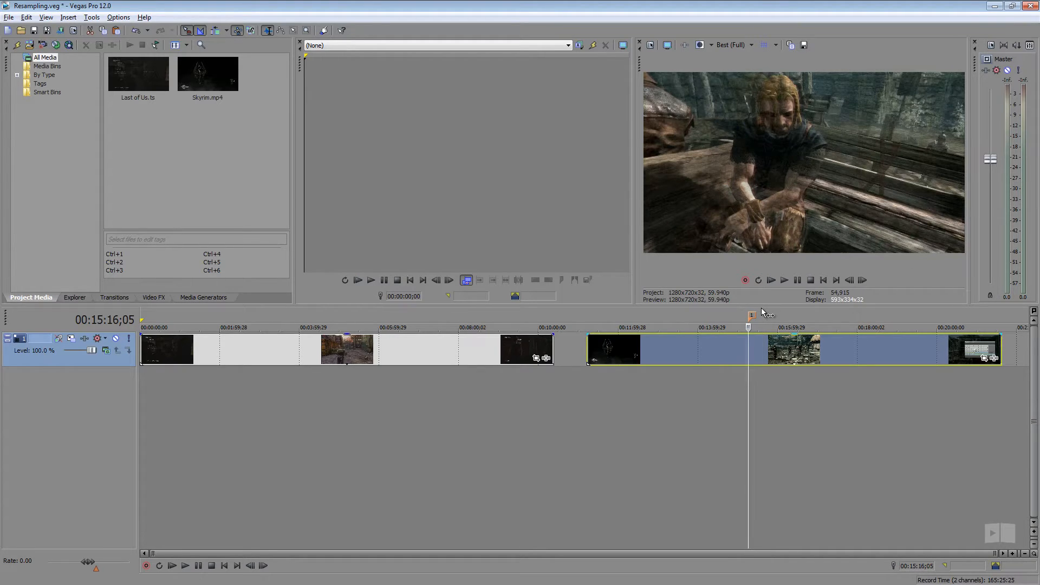
mouse_move(753, 347)
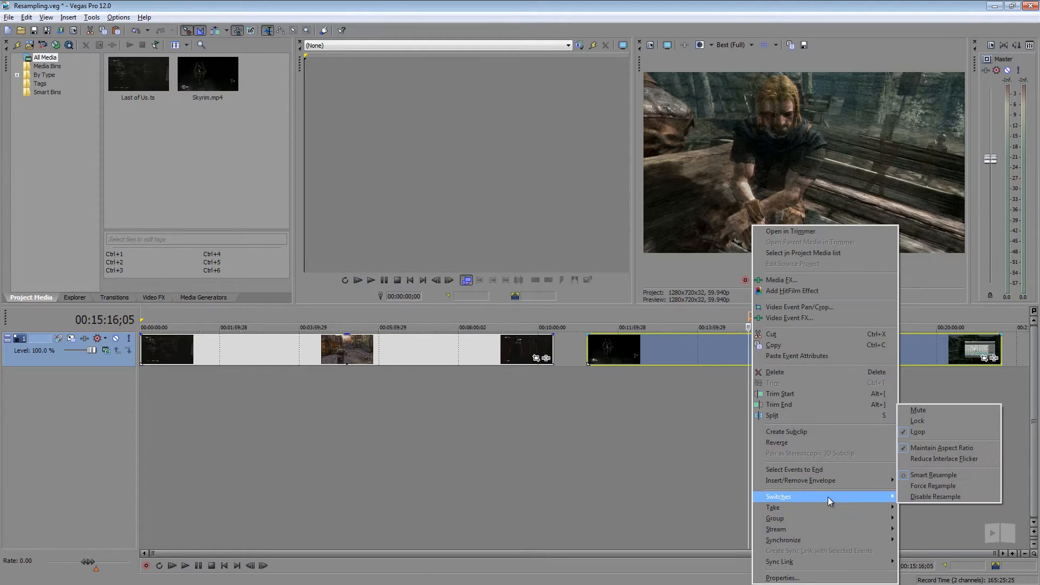
Step: Choose Disable Resample under Switches for the Skyrim event
click(935, 496)
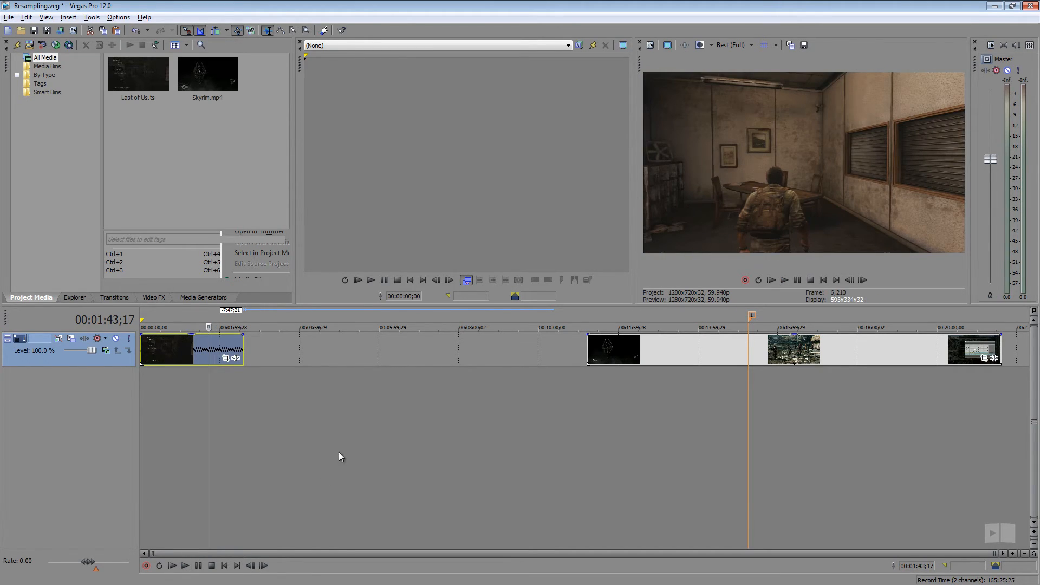
mouse_move(247, 401)
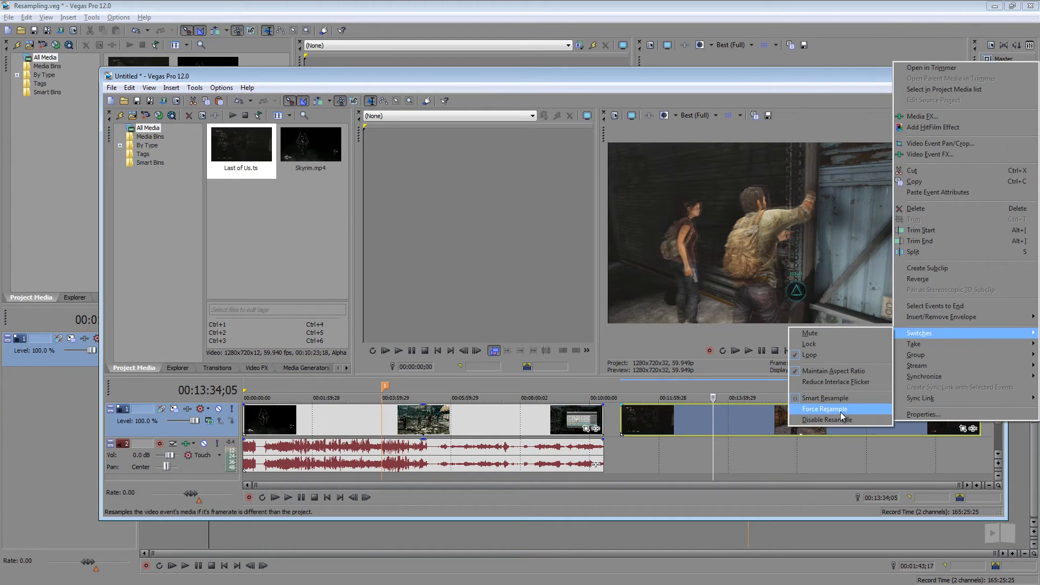
Step: Choose Force Resample under Switches for the second video event
click(825, 409)
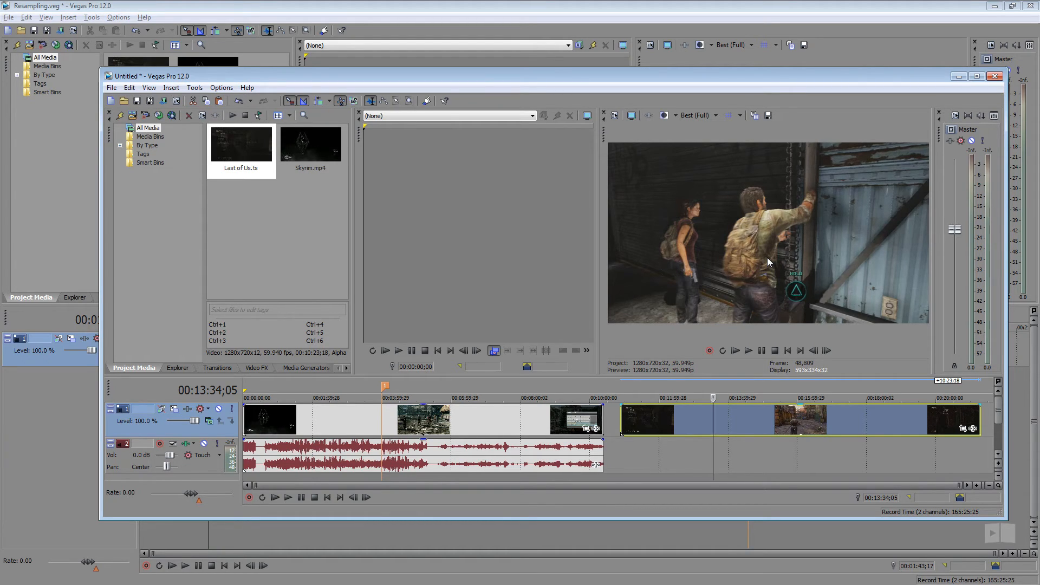
Step: Use Select Events to End on the Last of Us event to select it and every later clip
click(994, 76)
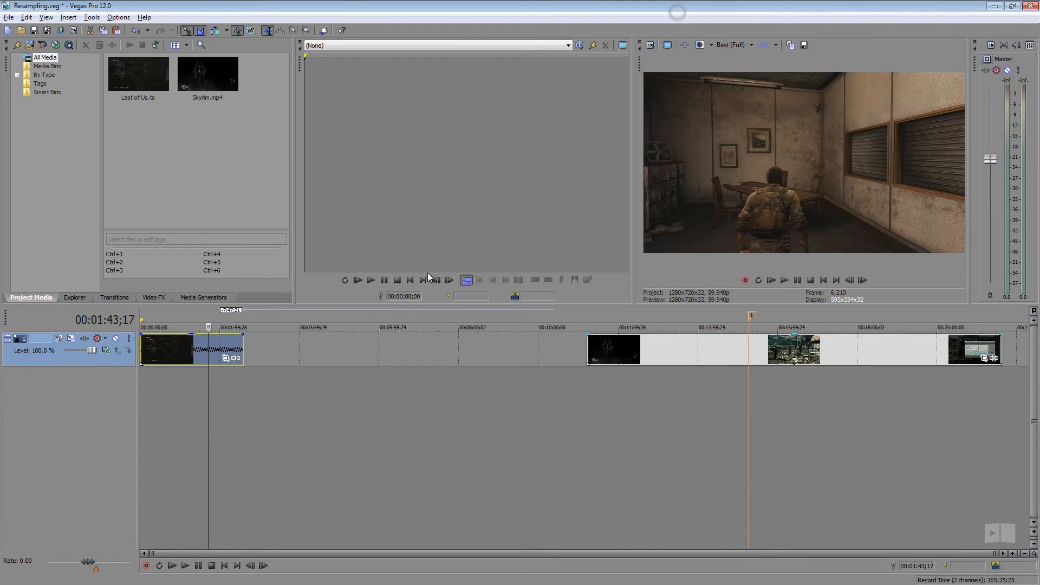
mouse_move(720, 341)
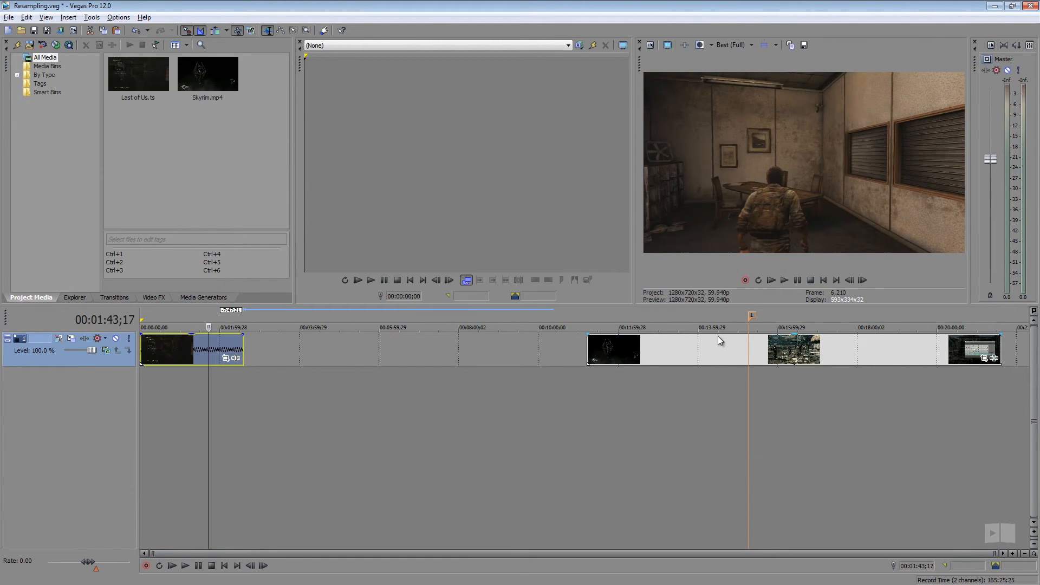
right_click(166, 350)
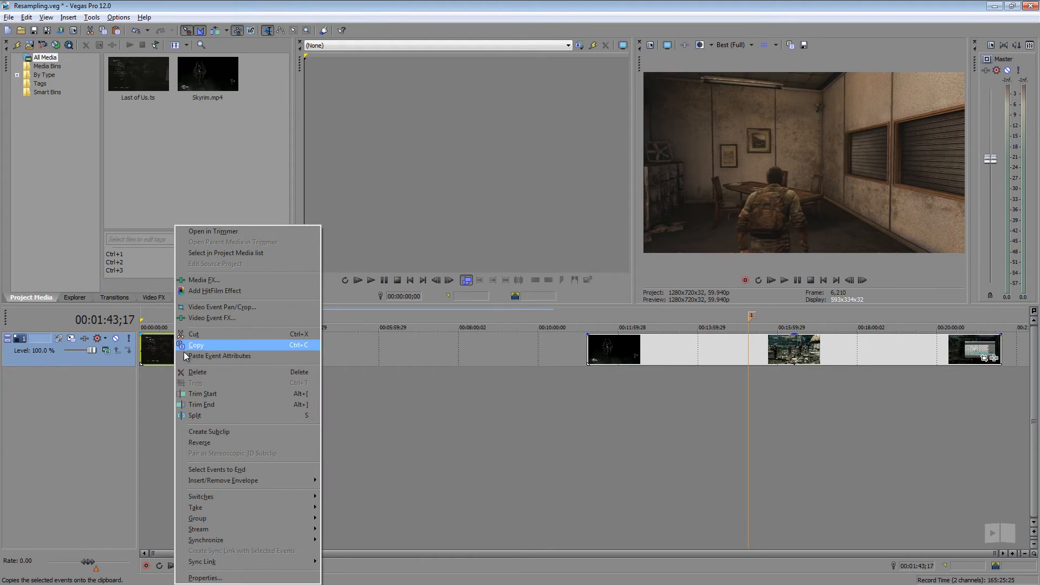
mouse_move(225, 469)
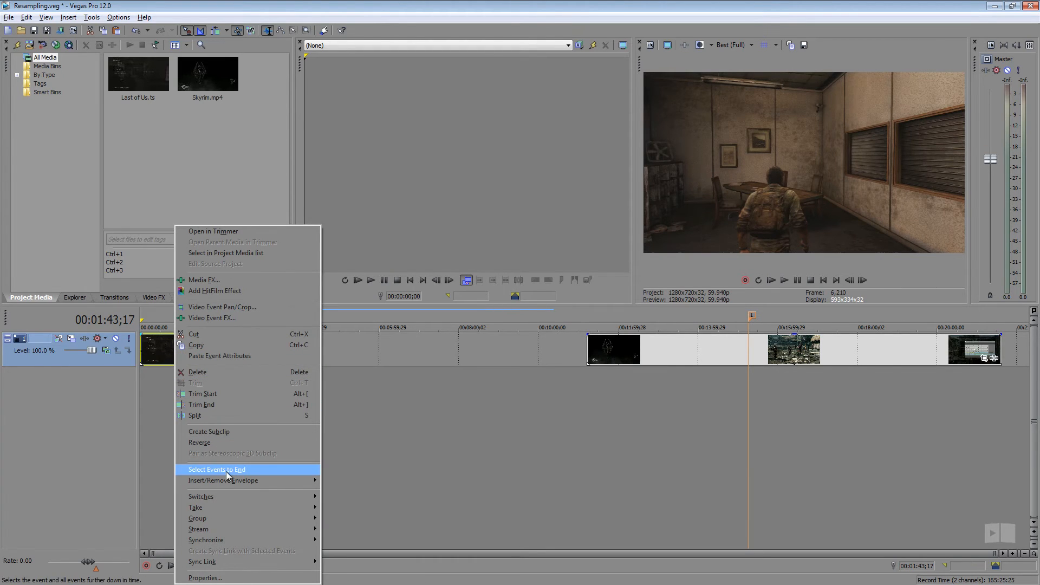
click(217, 469)
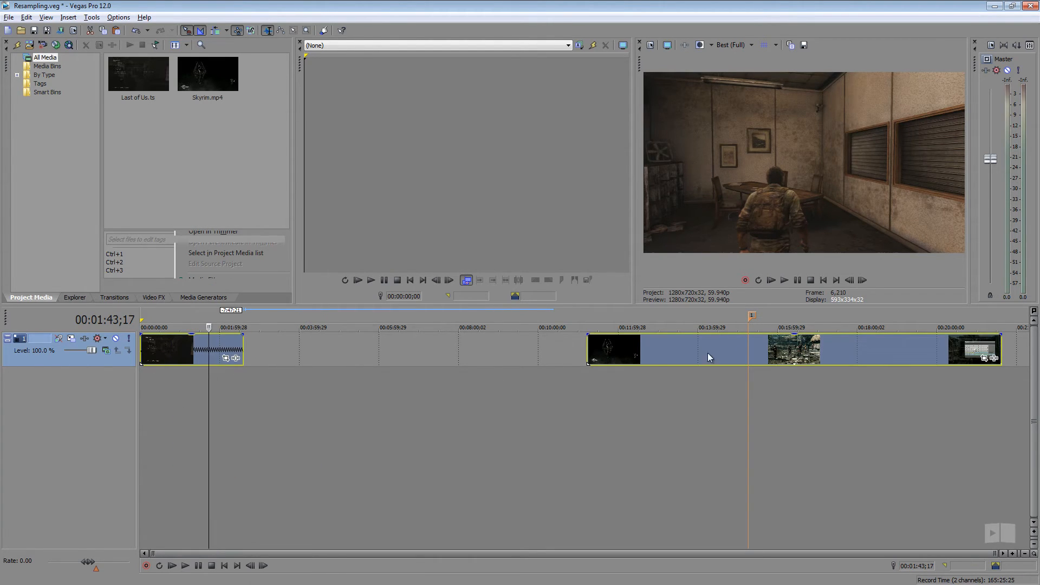
mouse_move(91, 350)
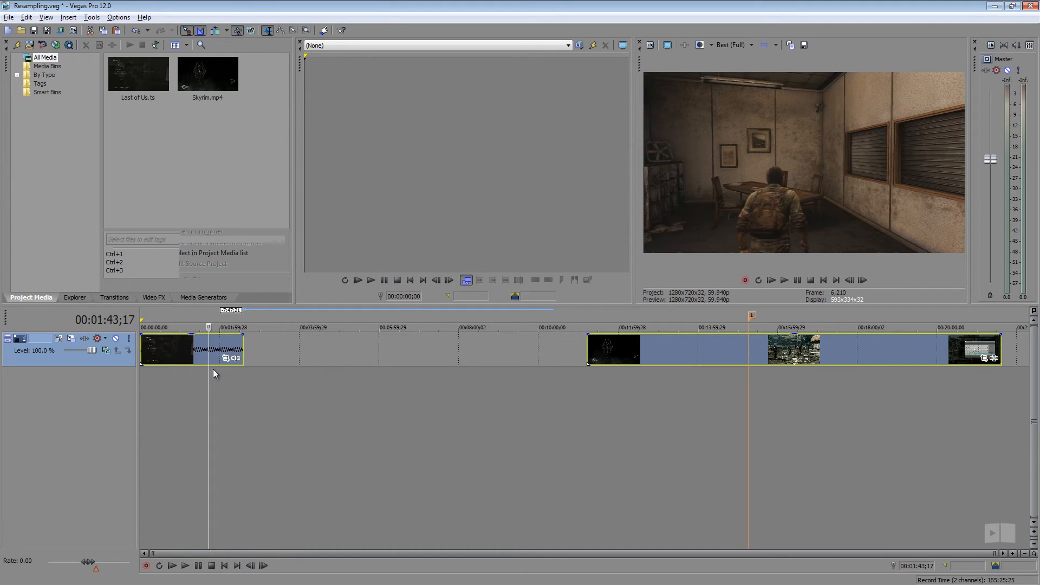
mouse_move(147, 372)
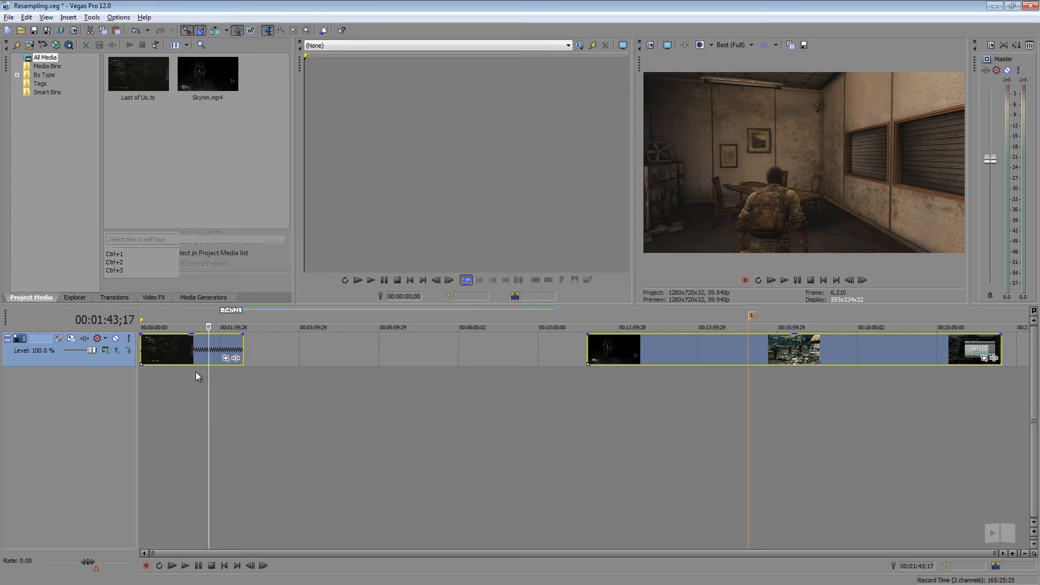
mouse_move(195, 371)
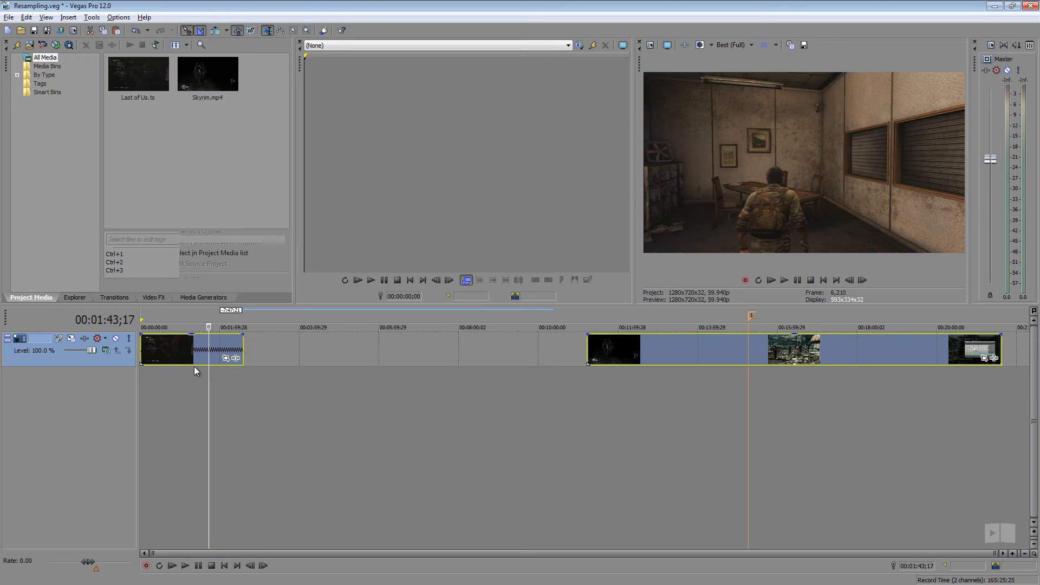
mouse_move(387, 386)
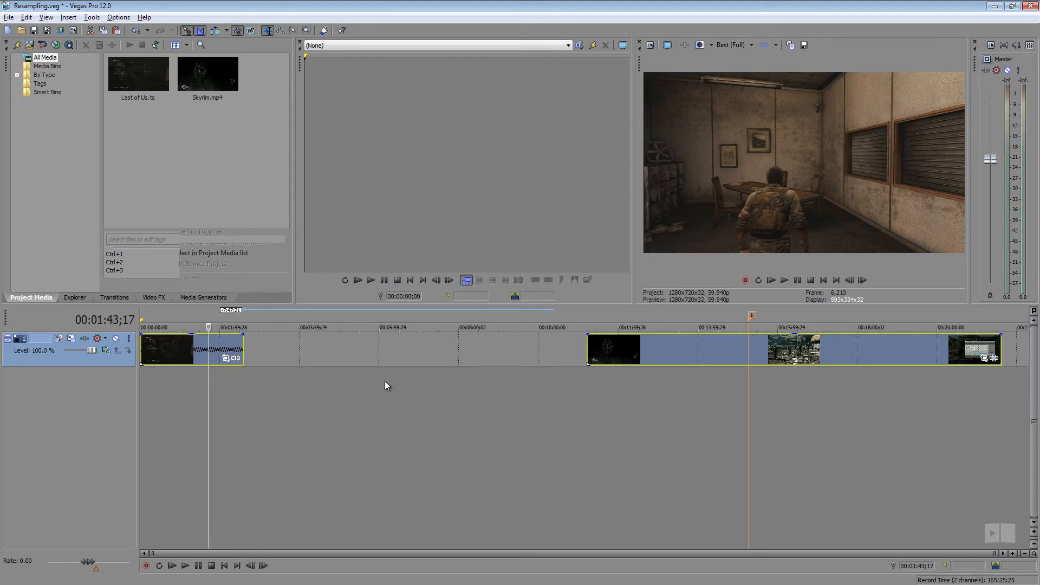